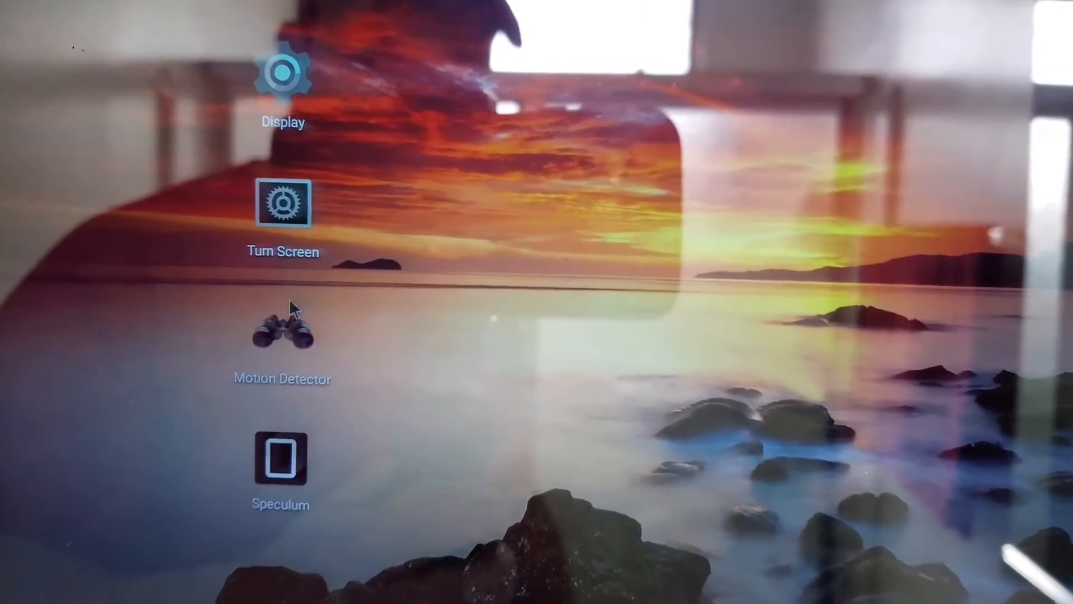
Step: Launch the Motion Detector app from its home-screen icon to show its detection settings
left_click(282, 335)
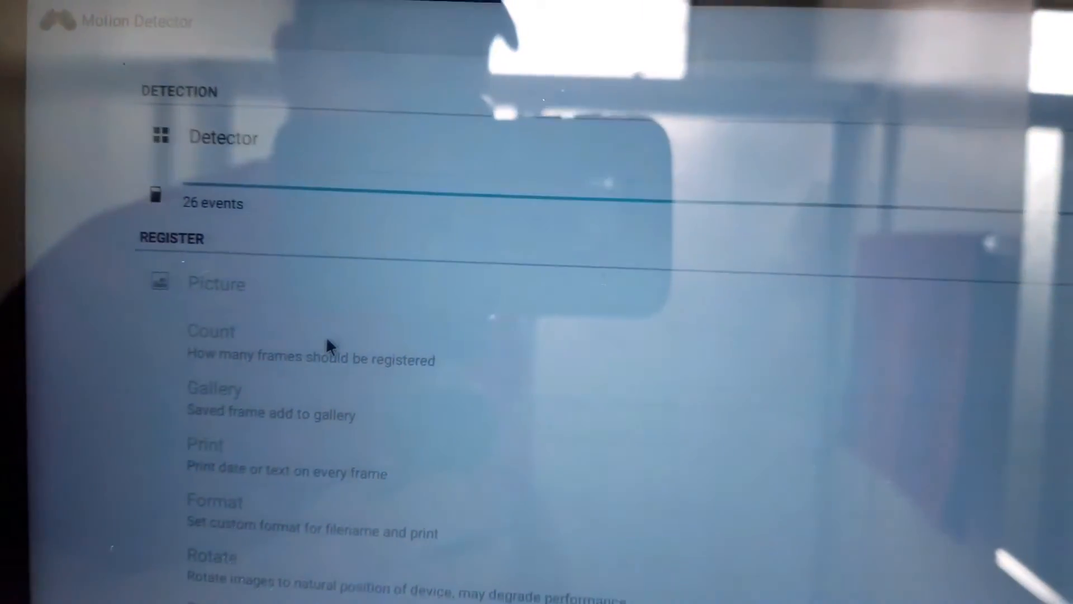